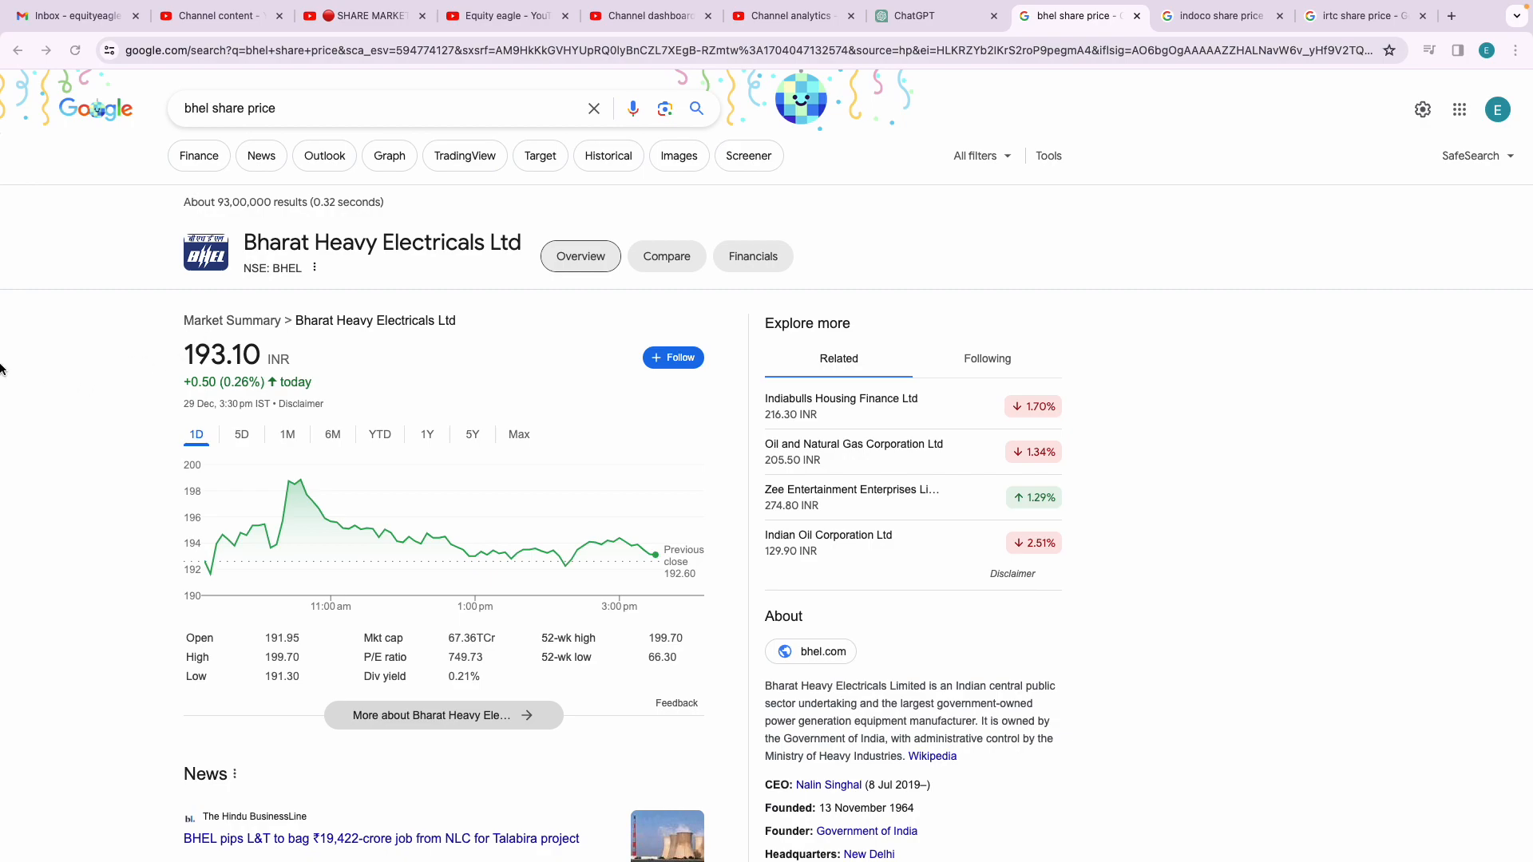
pyautogui.moveTo(62, 364)
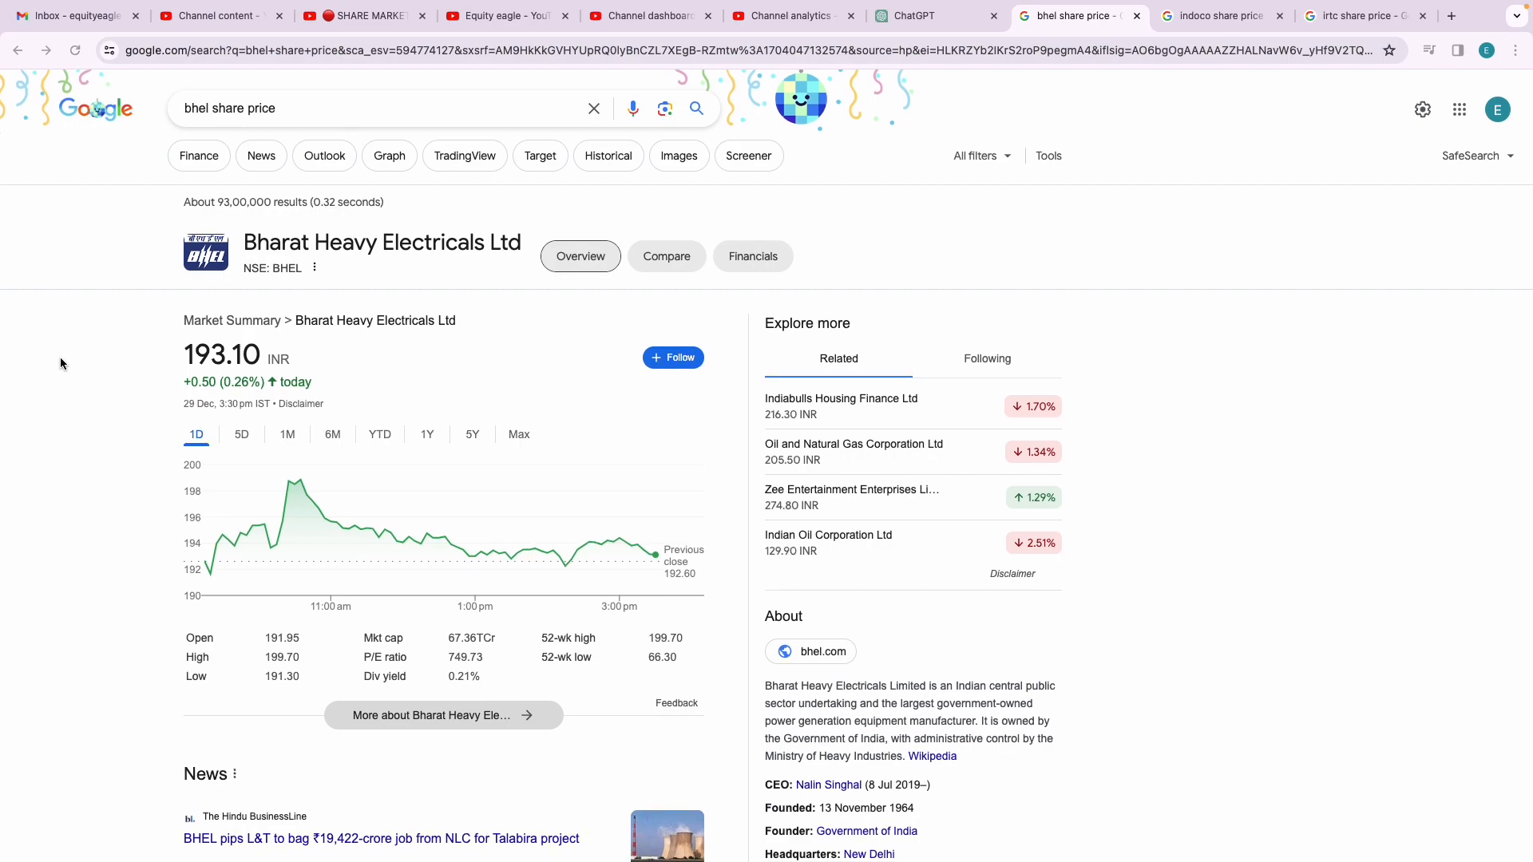
pyautogui.moveTo(437, 250)
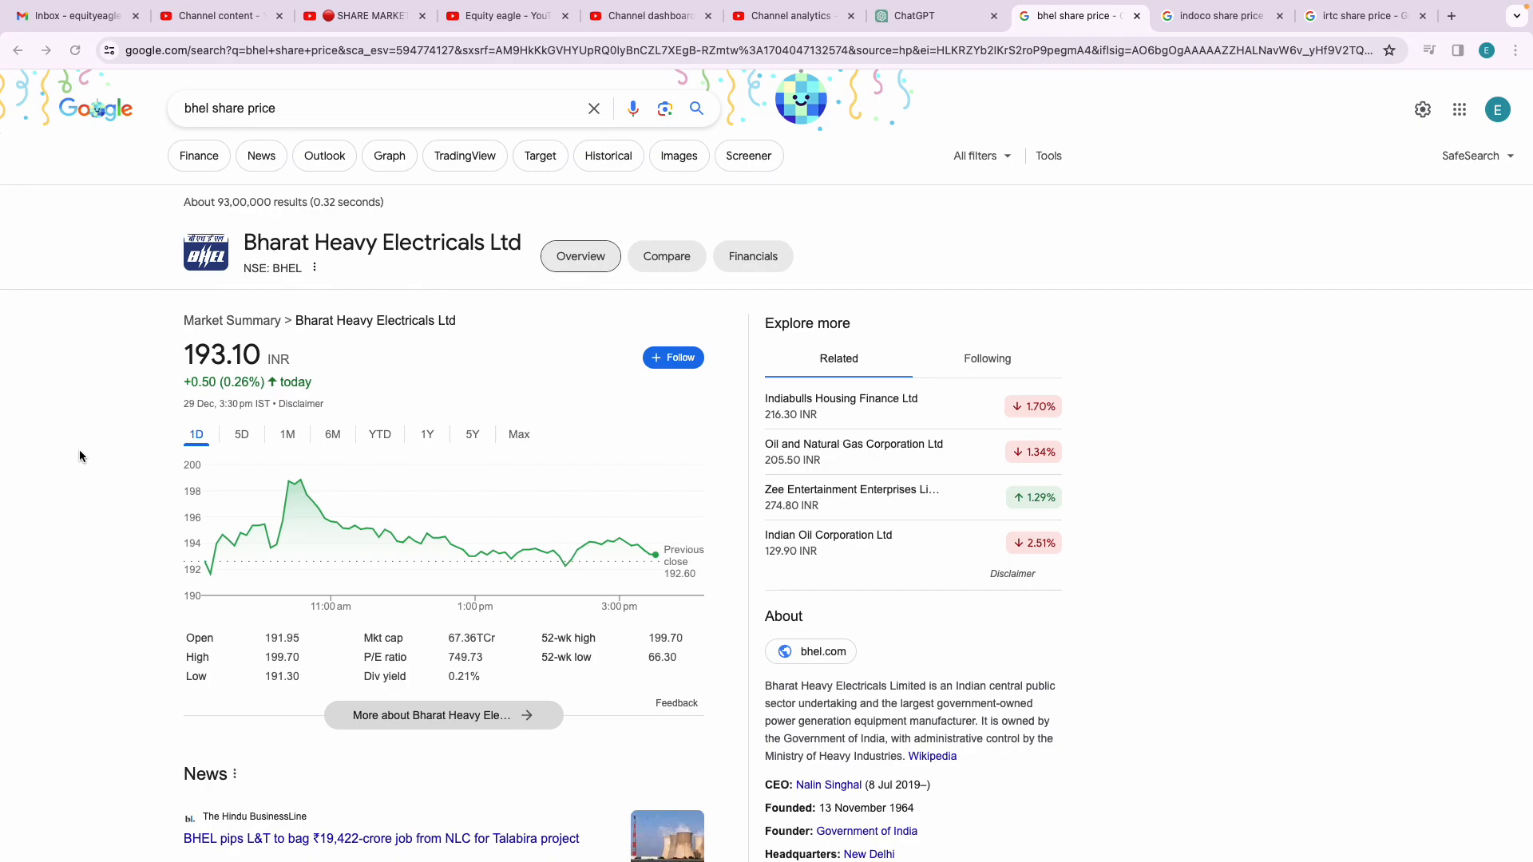
# - Switch BHEL's Google price chart to the 1Y range, showing 70.75 to 193.10 INR
pyautogui.scroll(-3)
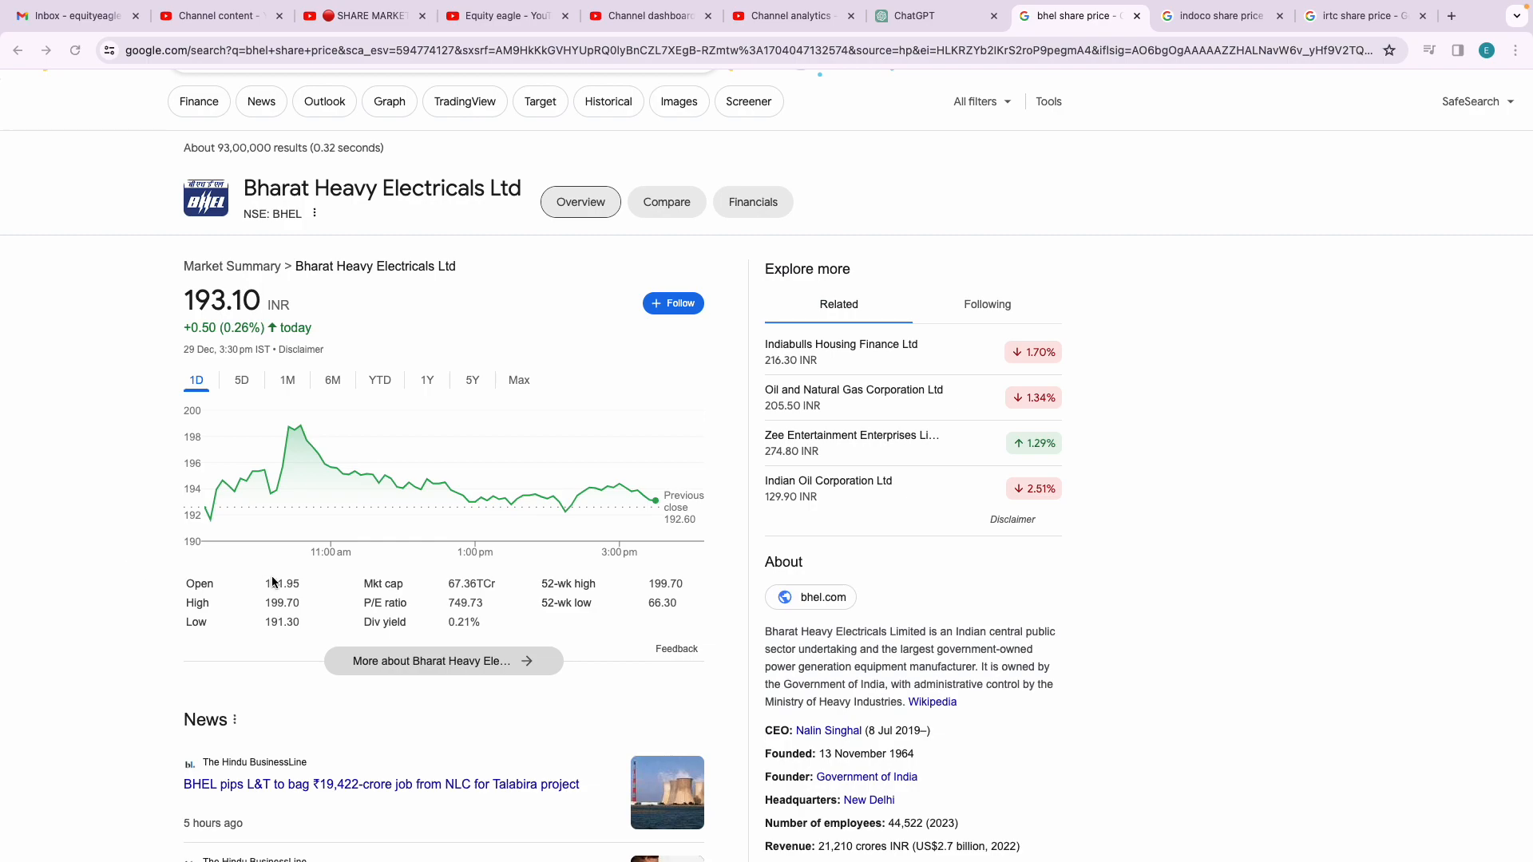
pyautogui.moveTo(469, 592)
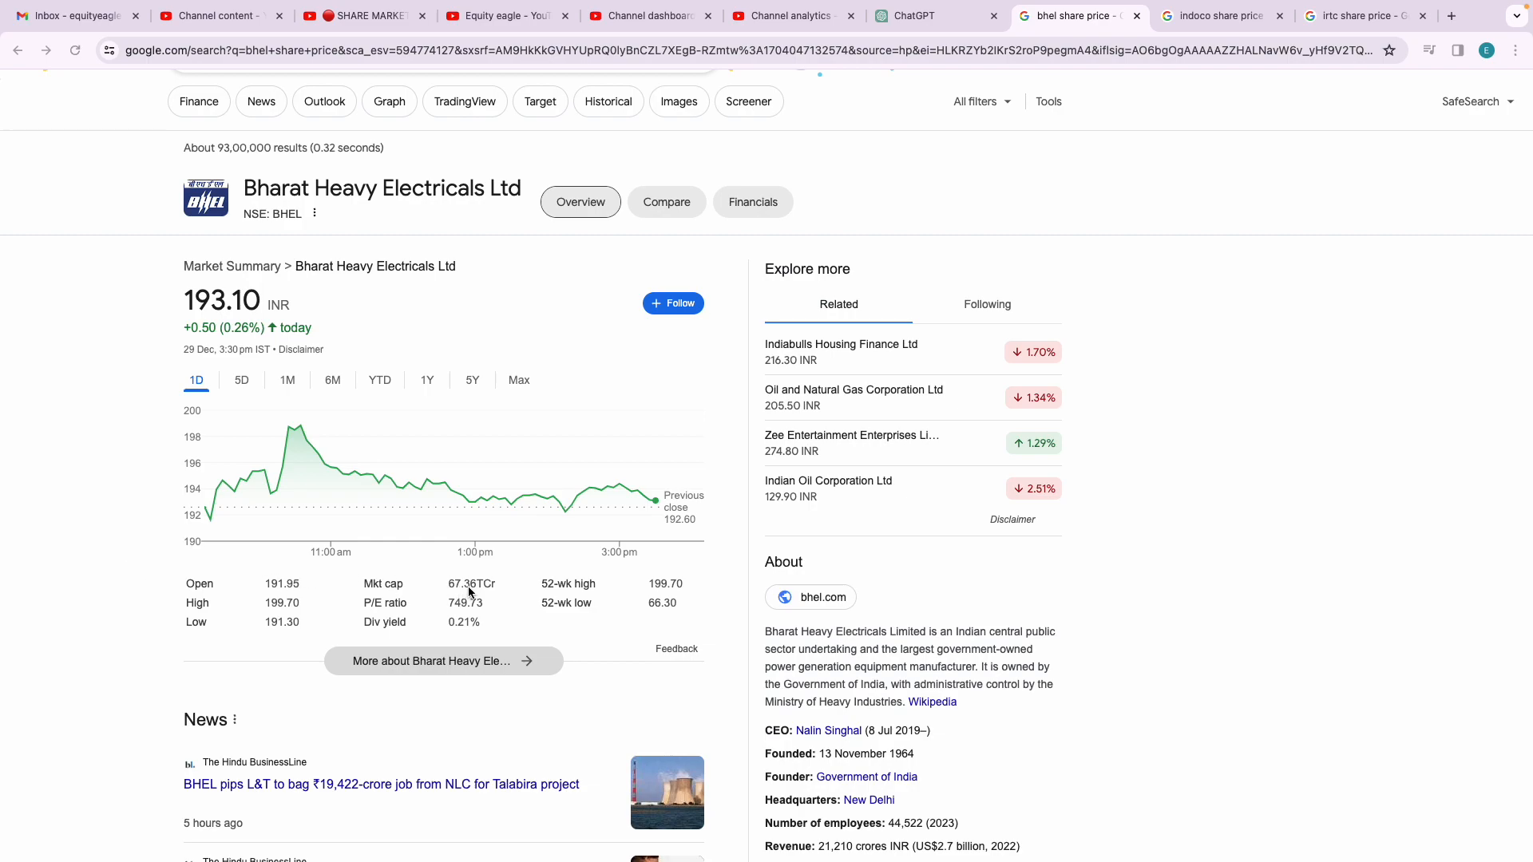
pyautogui.moveTo(469, 591)
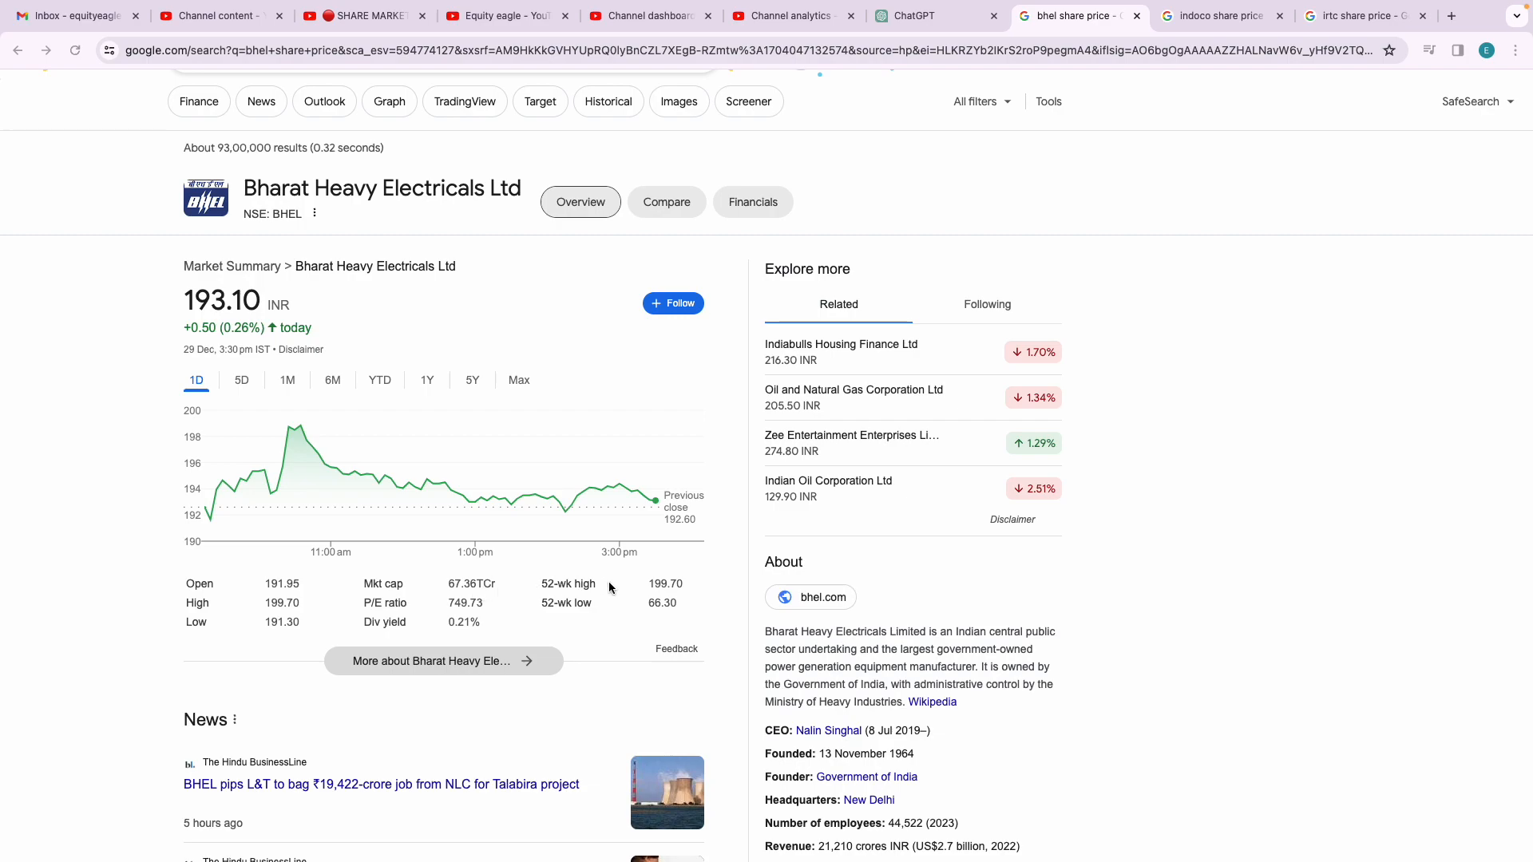
pyautogui.moveTo(670, 591)
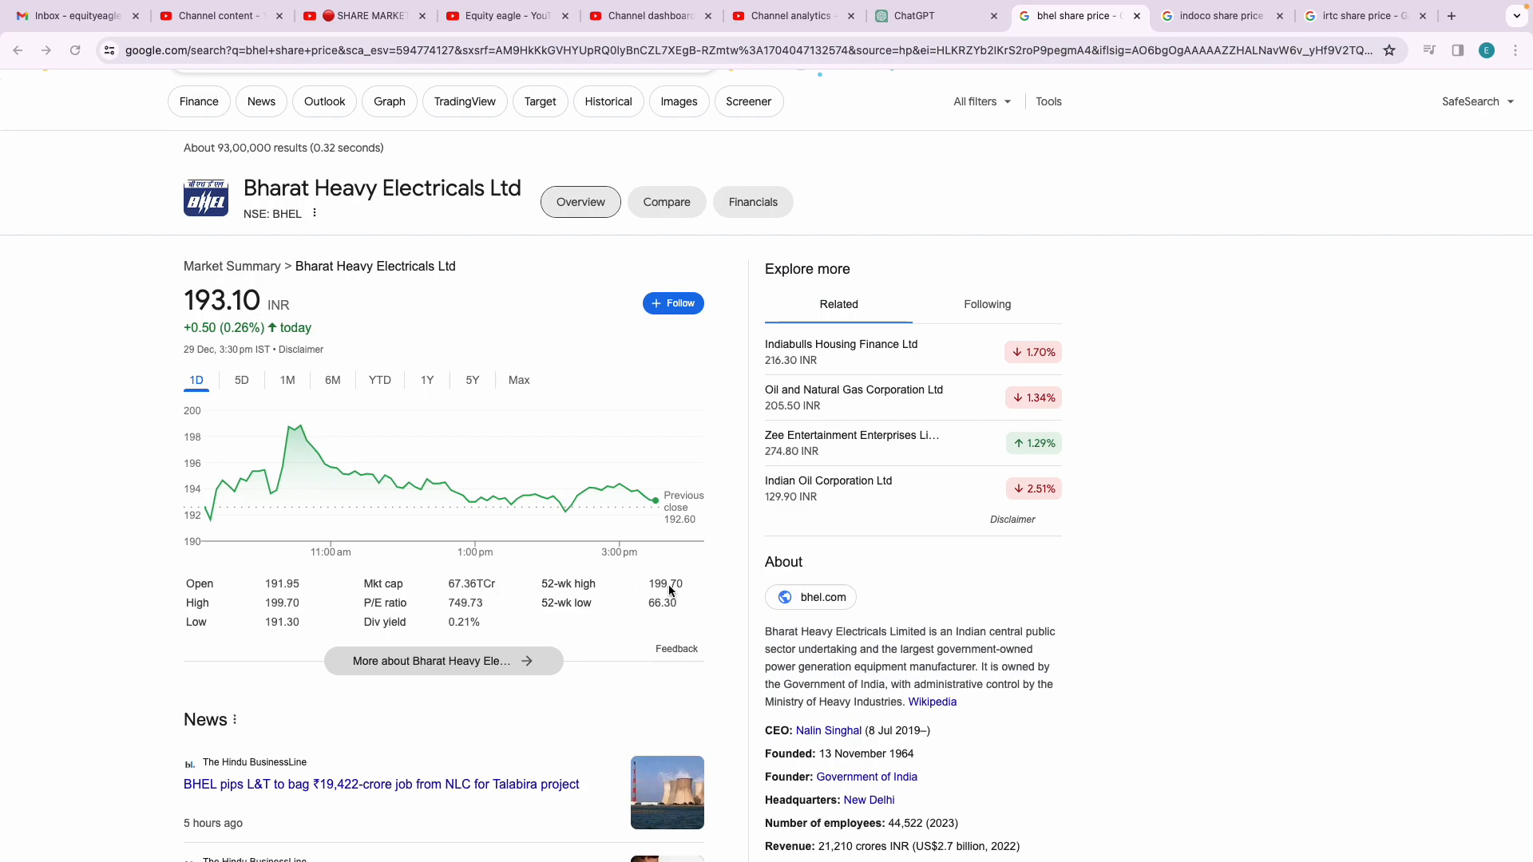
pyautogui.moveTo(648, 614)
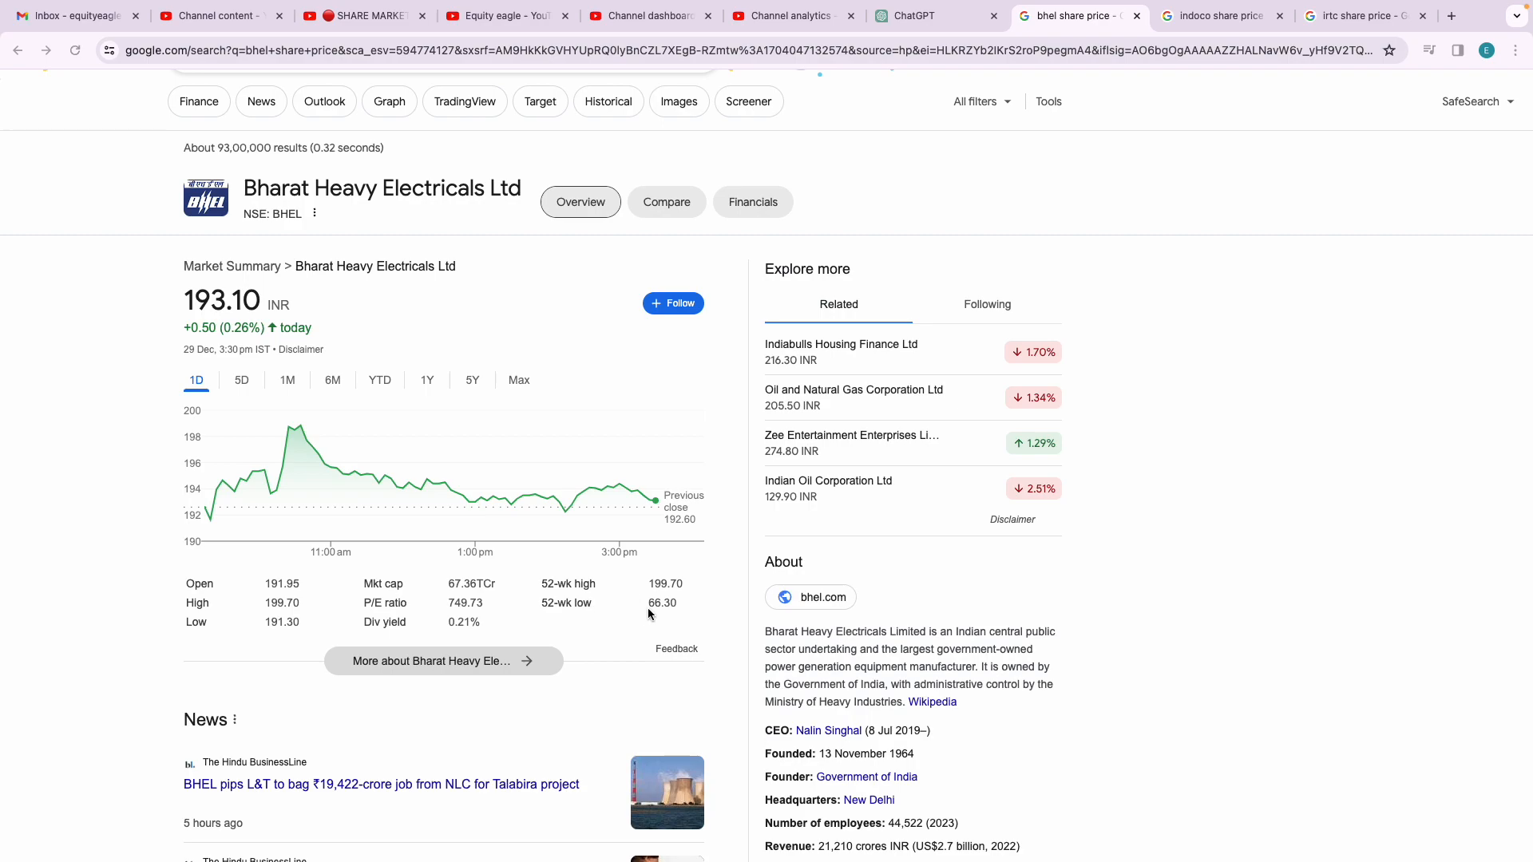
pyautogui.moveTo(676, 610)
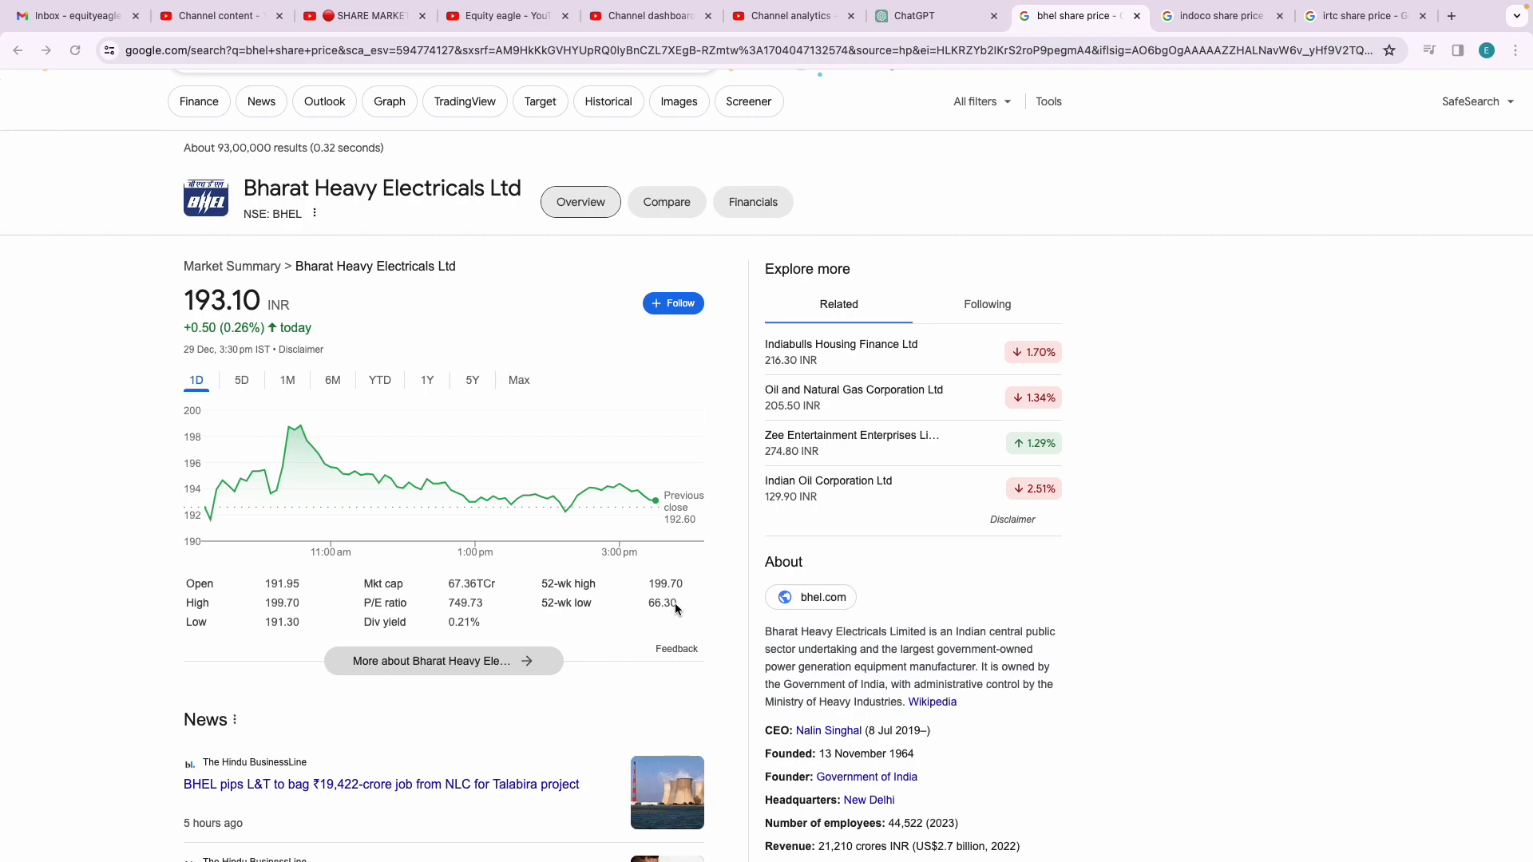
pyautogui.moveTo(396, 502)
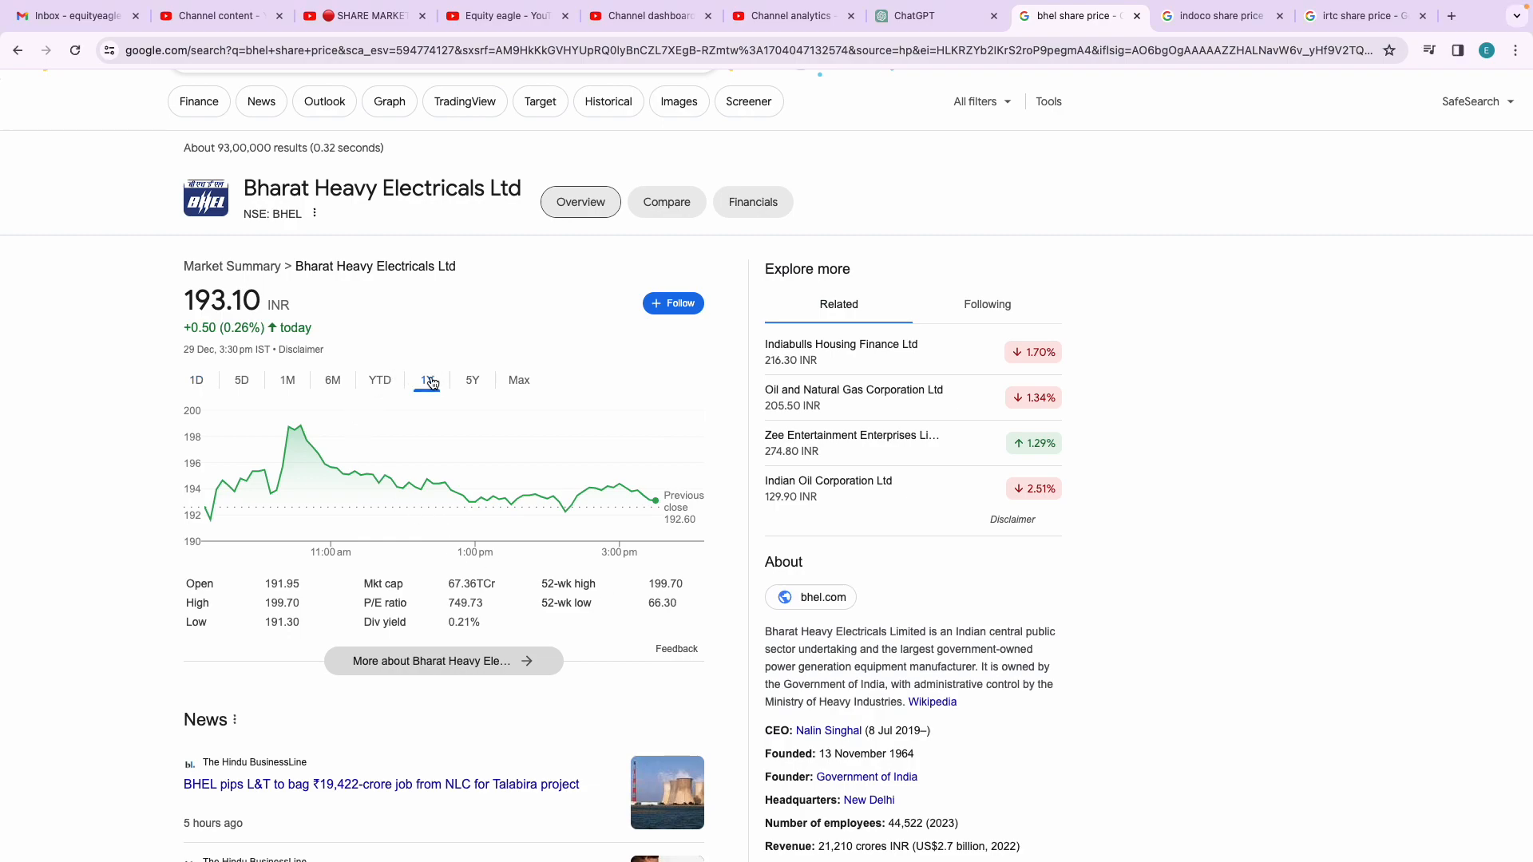
pyautogui.click(426, 380)
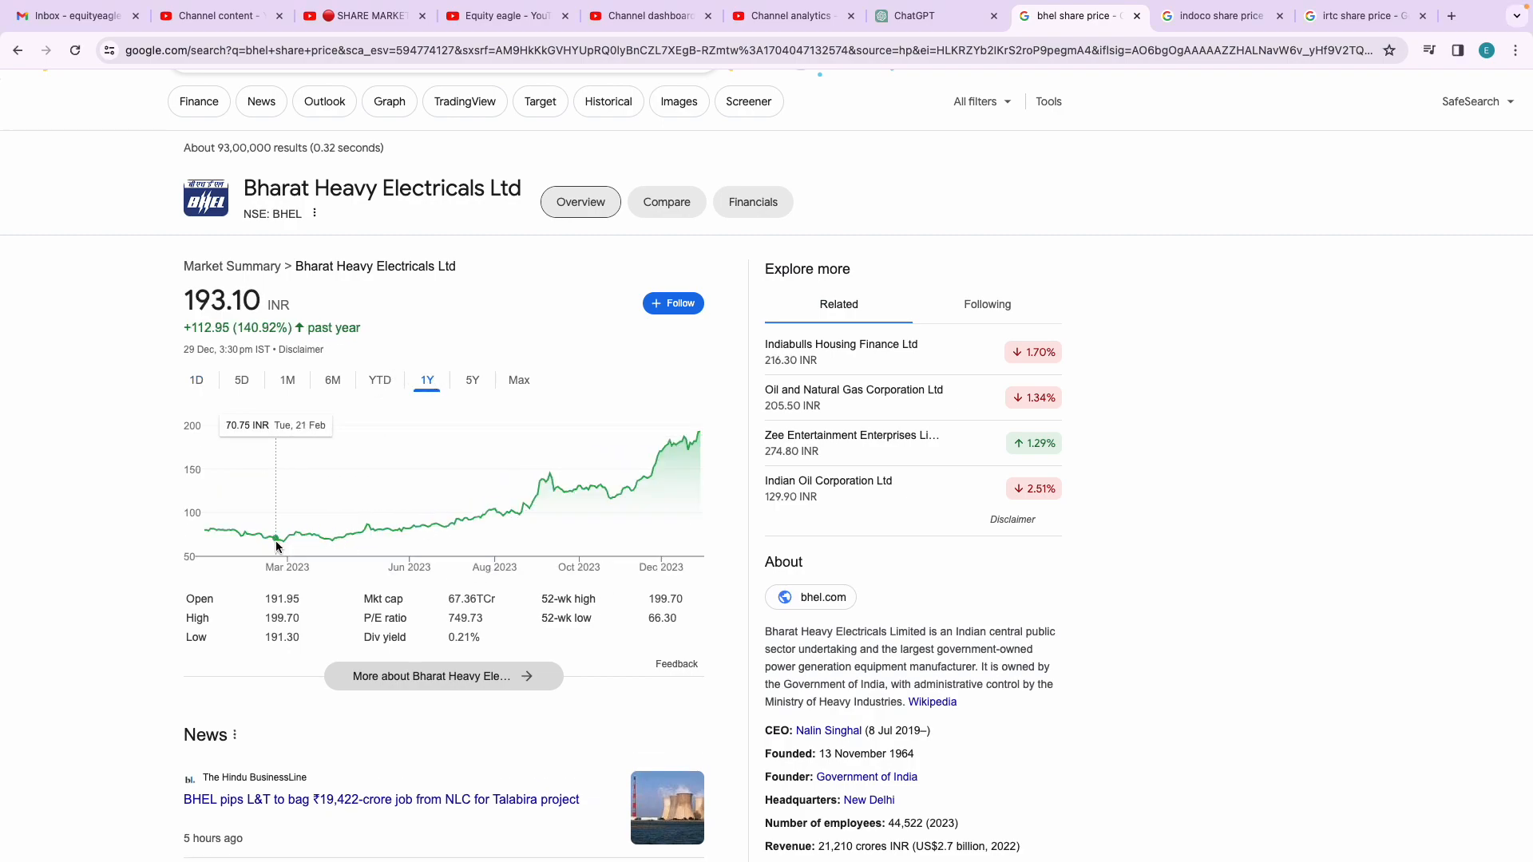
pyautogui.moveTo(283, 548)
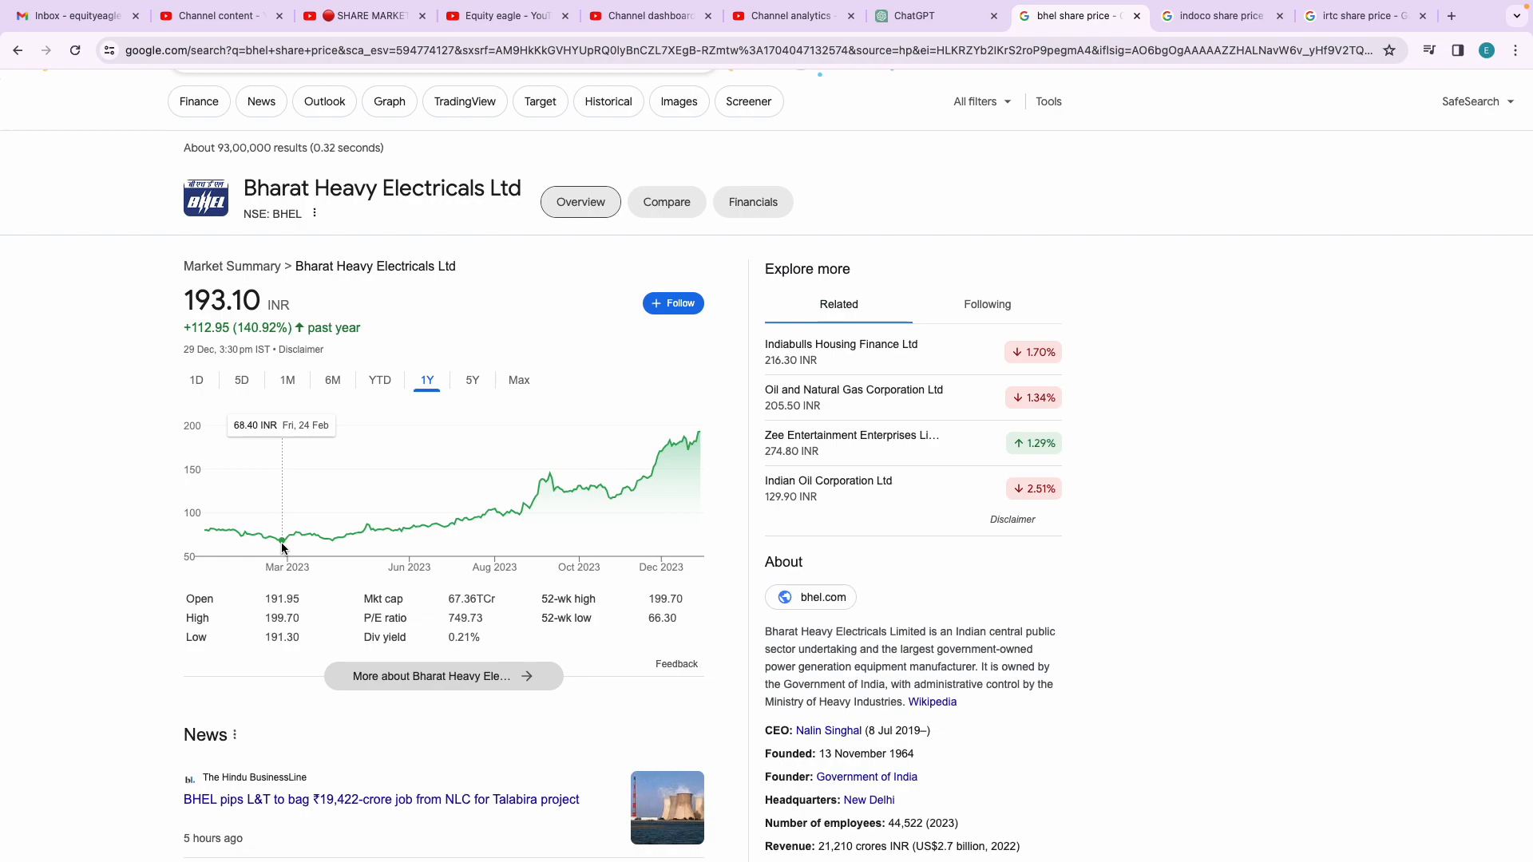
pyautogui.moveTo(688, 433)
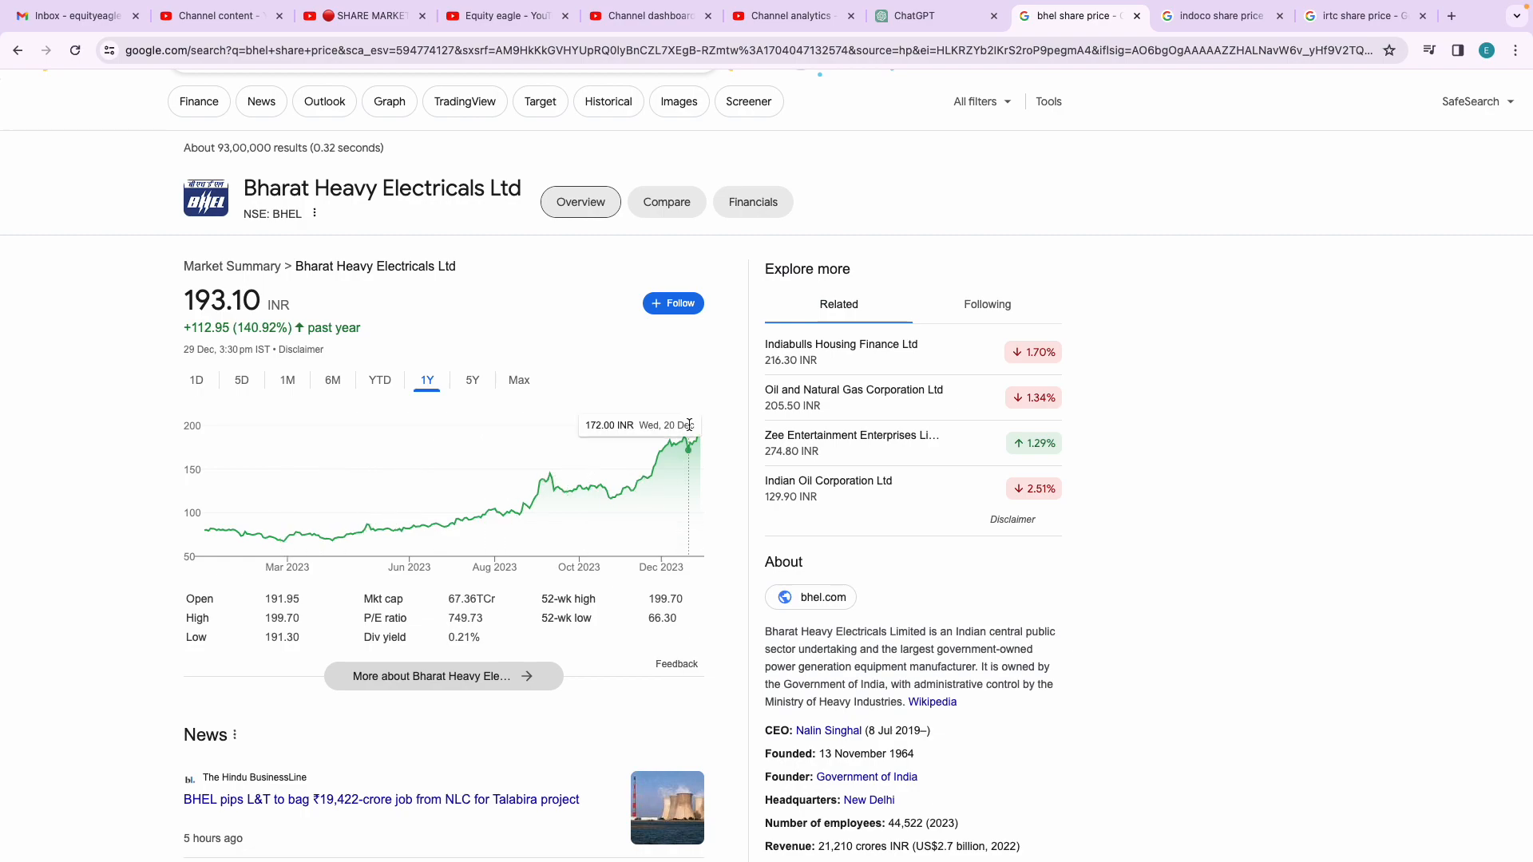
pyautogui.moveTo(704, 430)
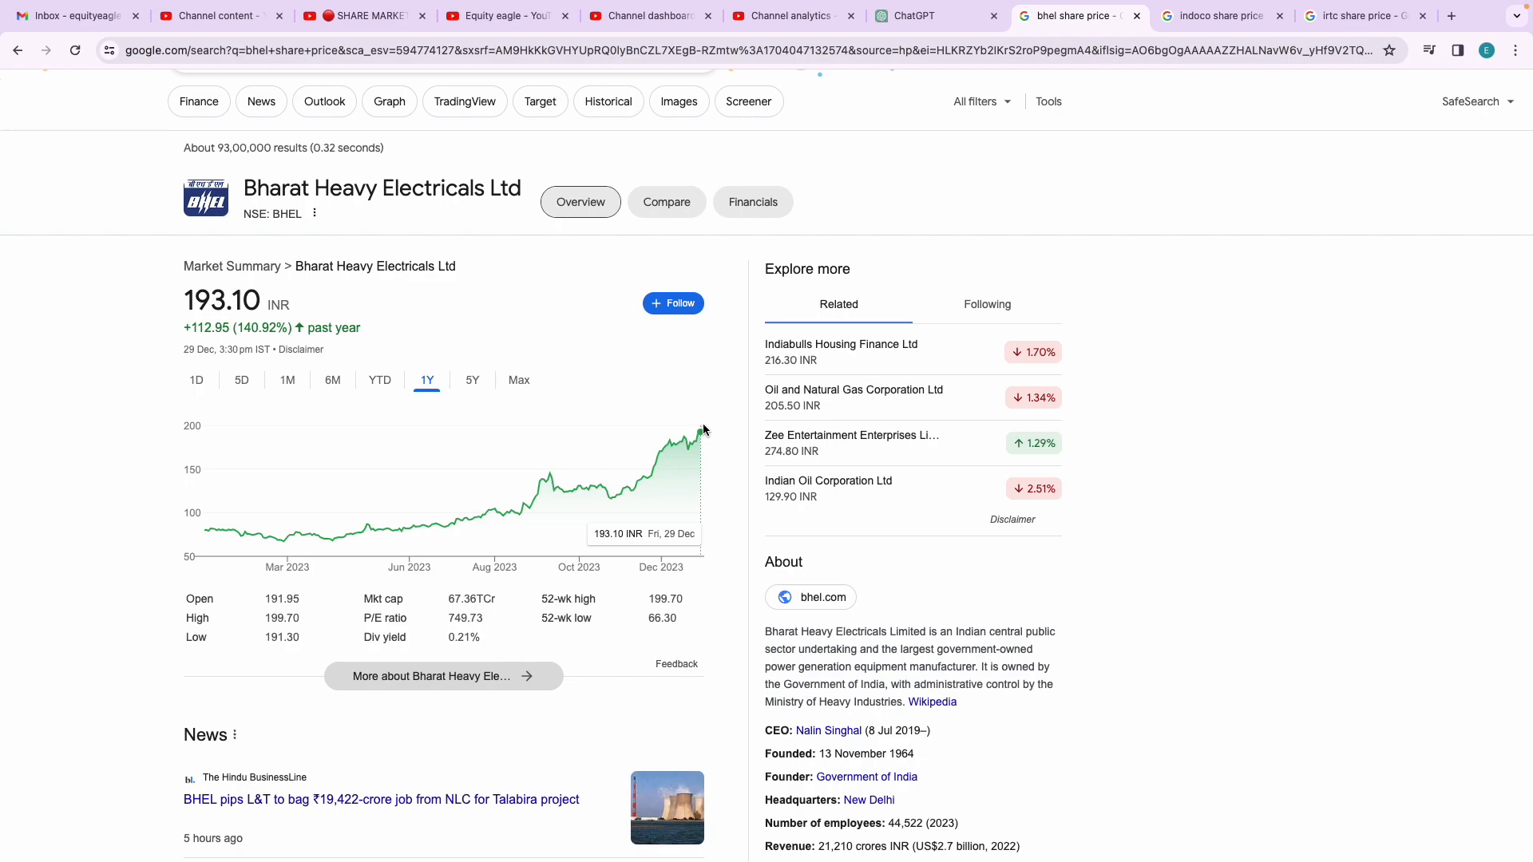